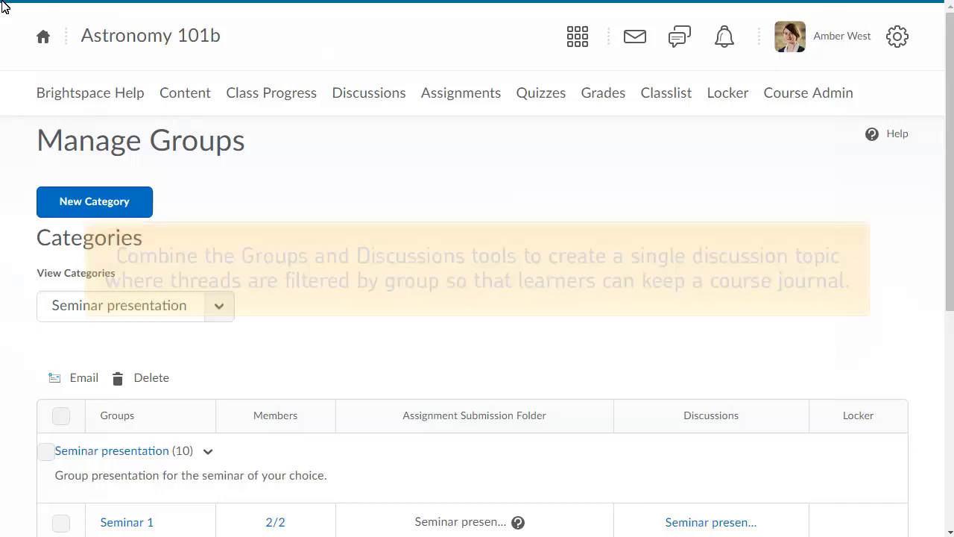
Create the 'Course journal' category with single-user, member-specific groups and discussion areas enabled.
click(93, 201)
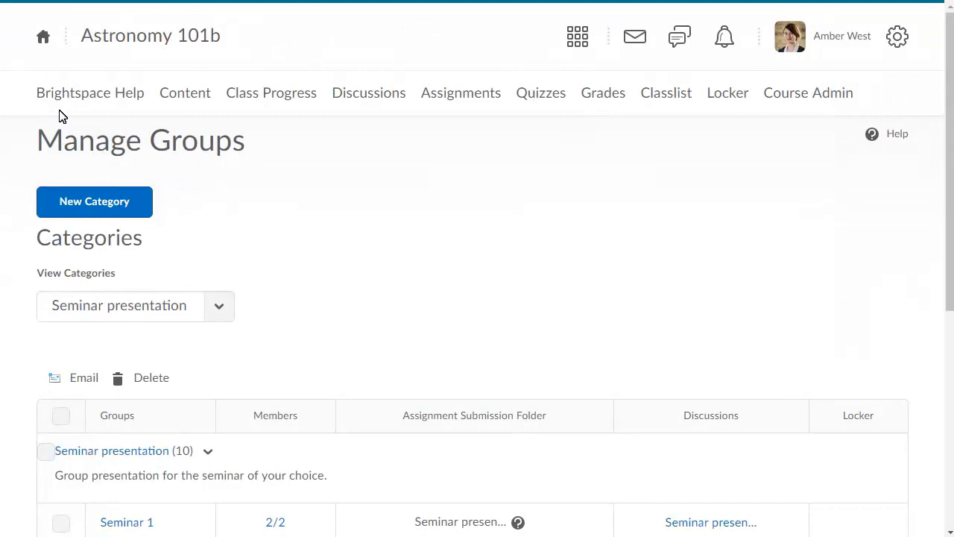
click(94, 201)
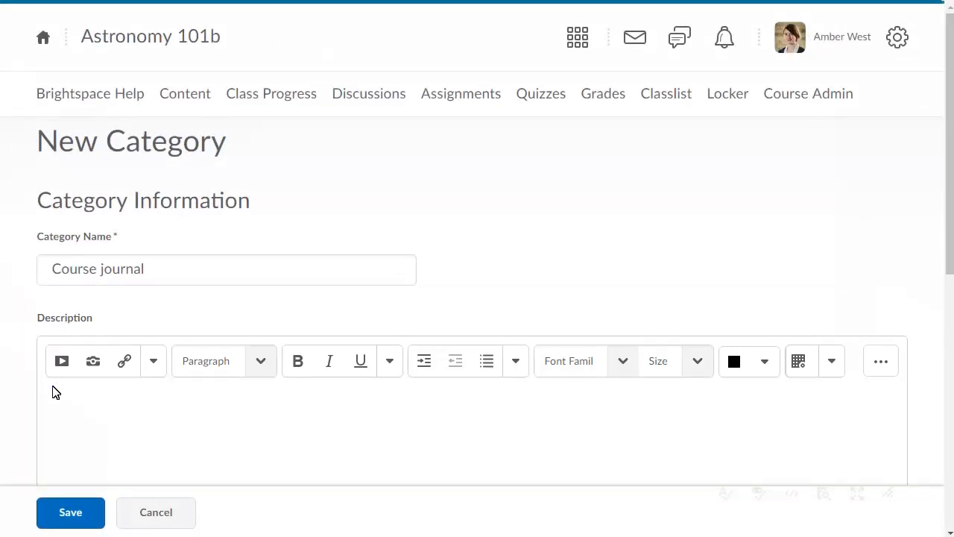
scroll(down, 3)
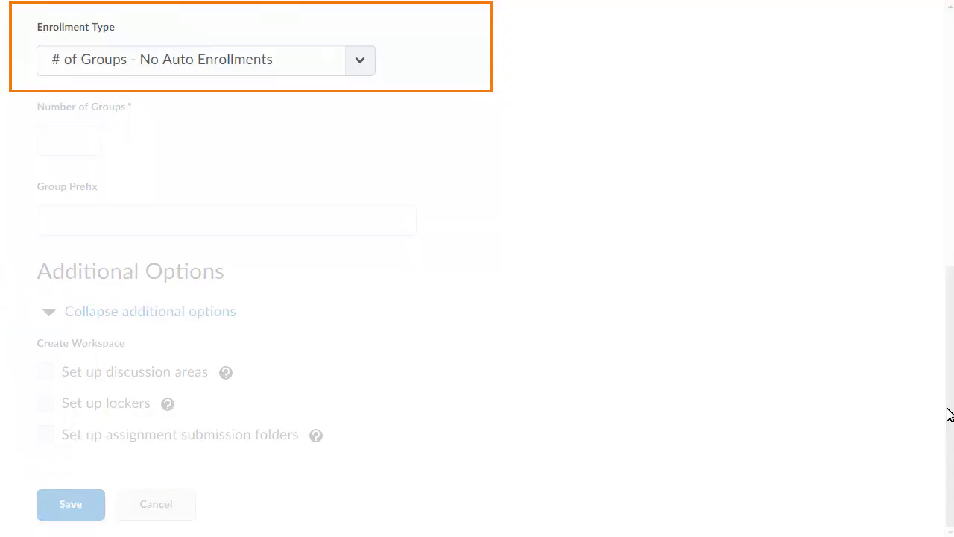
click(359, 59)
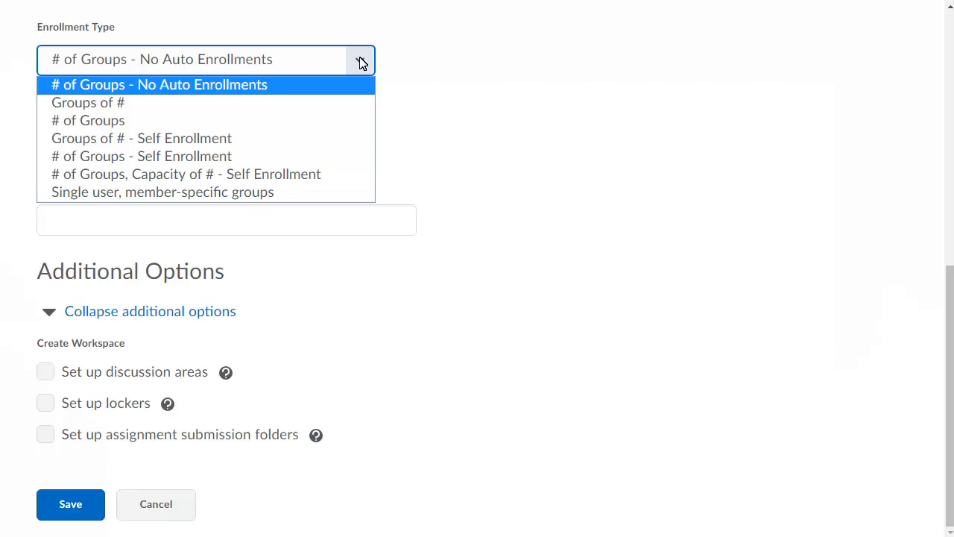
mouse_move(63, 194)
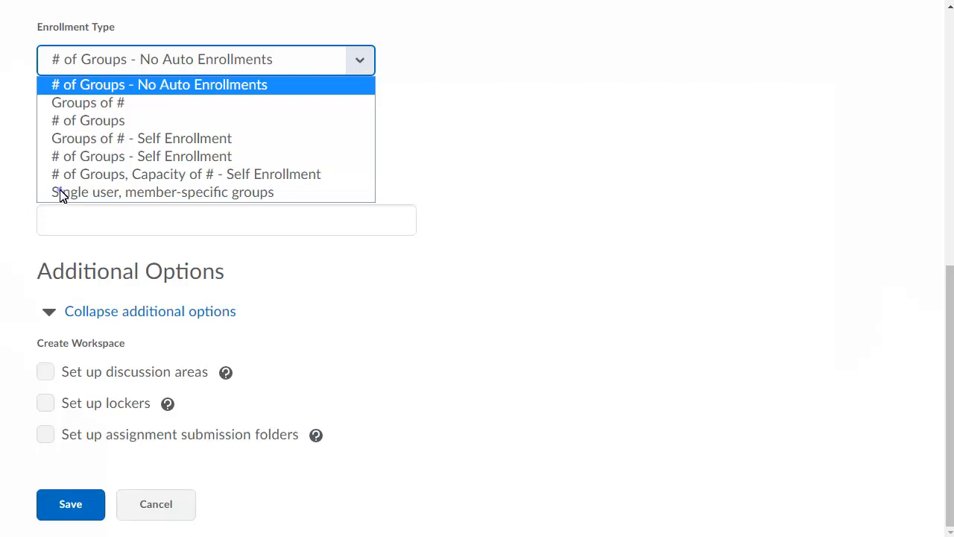
click(159, 84)
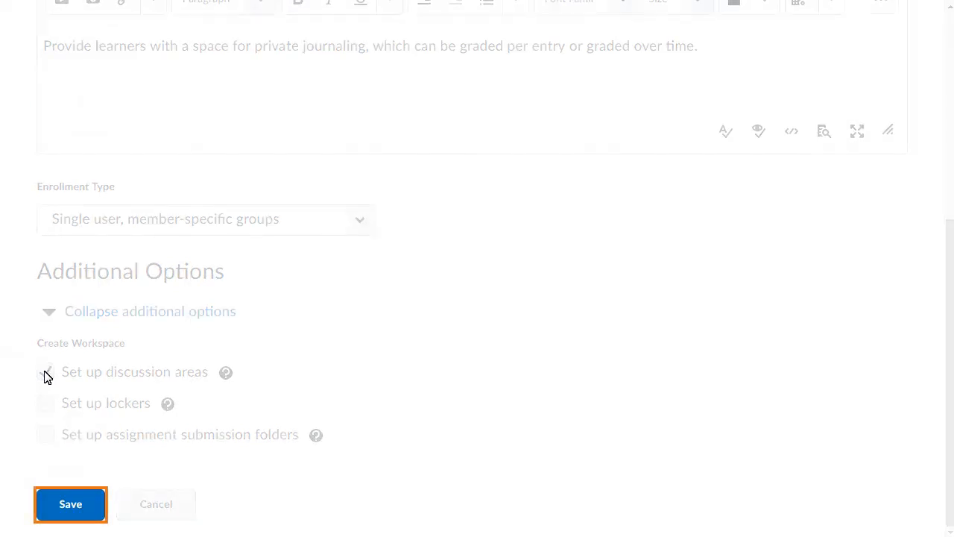
click(70, 504)
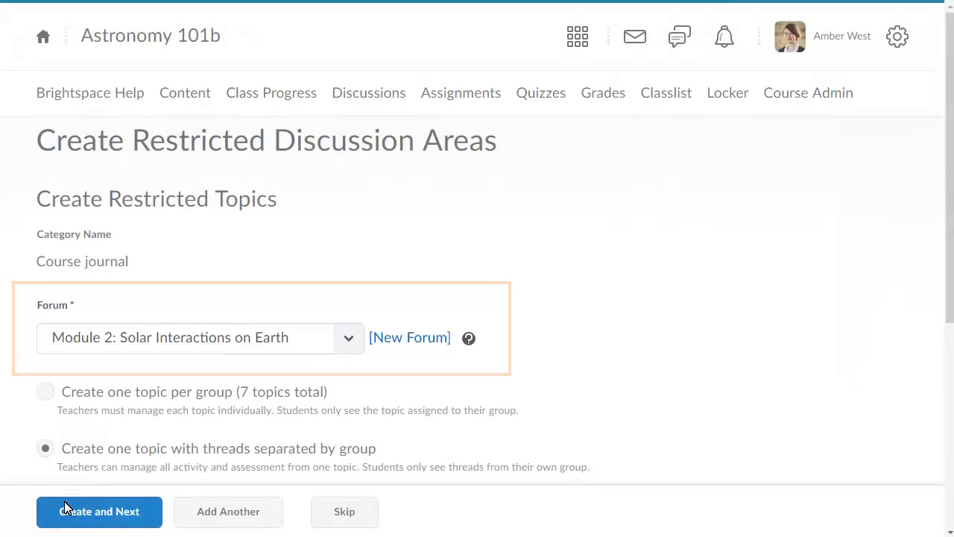
Add one group-separated topic to General Astronomy 101 Discussion Board with the private journaling description.
click(348, 338)
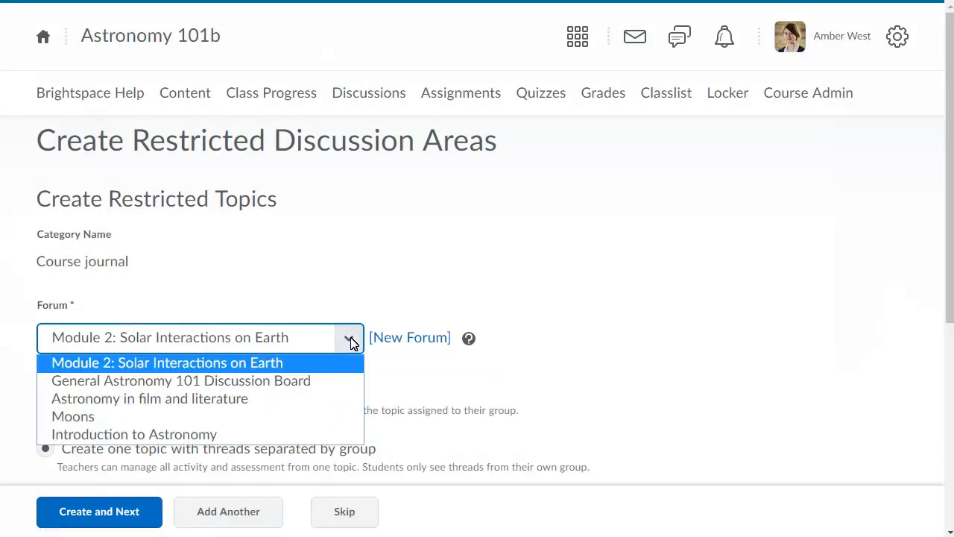
click(180, 381)
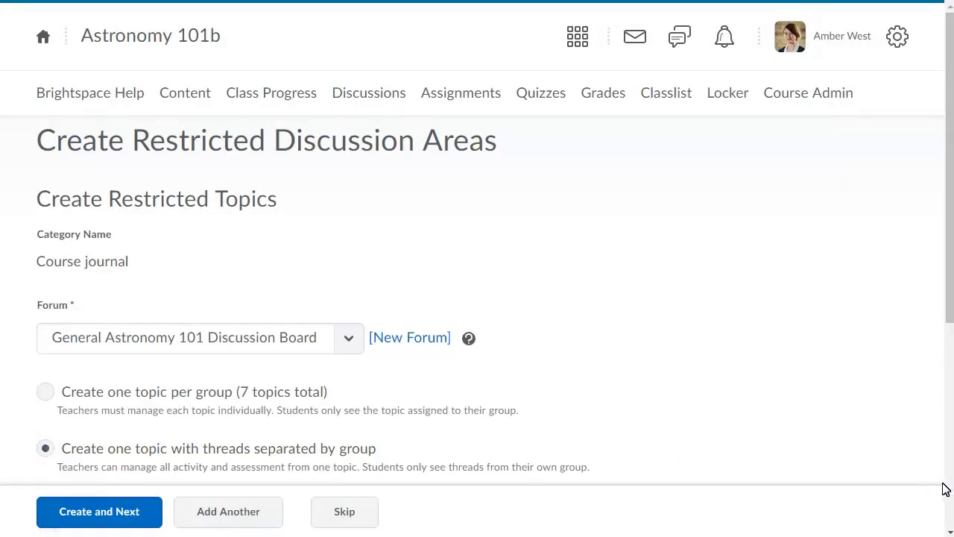
scroll(down, 3)
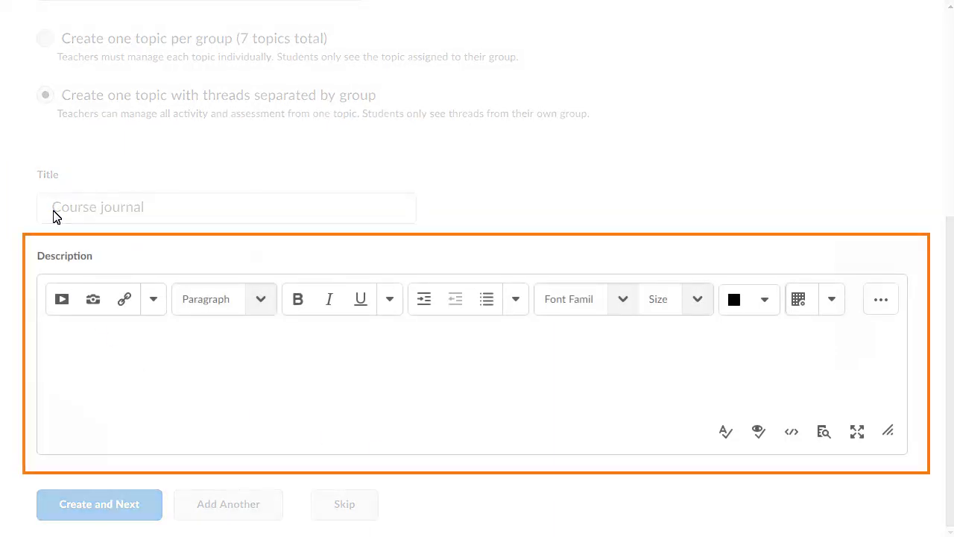
text(Provide learners with a space for private journaling.)
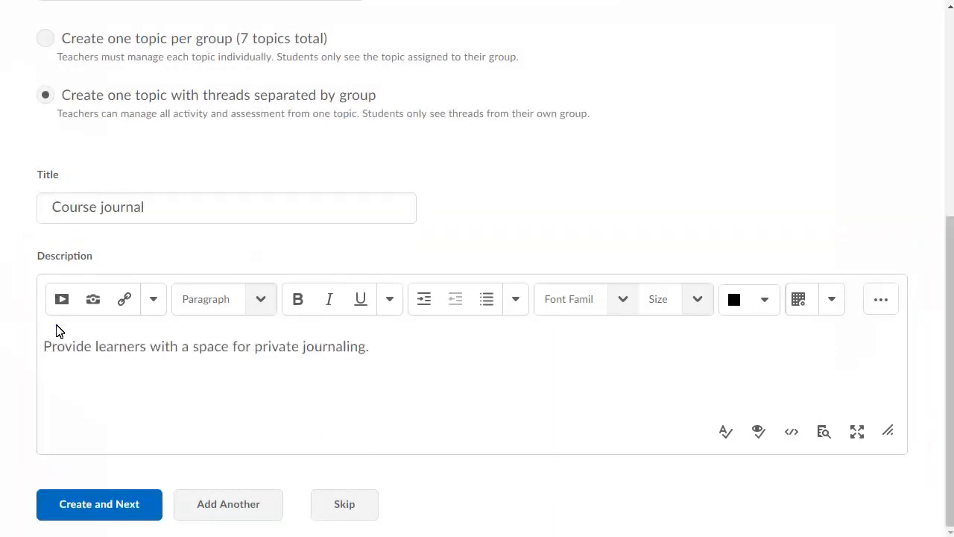
click(99, 504)
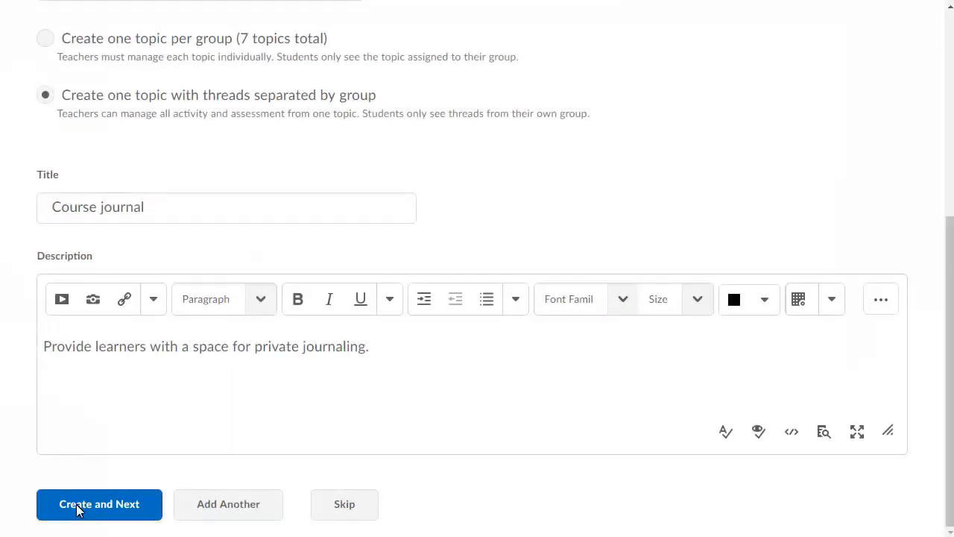
click(99, 503)
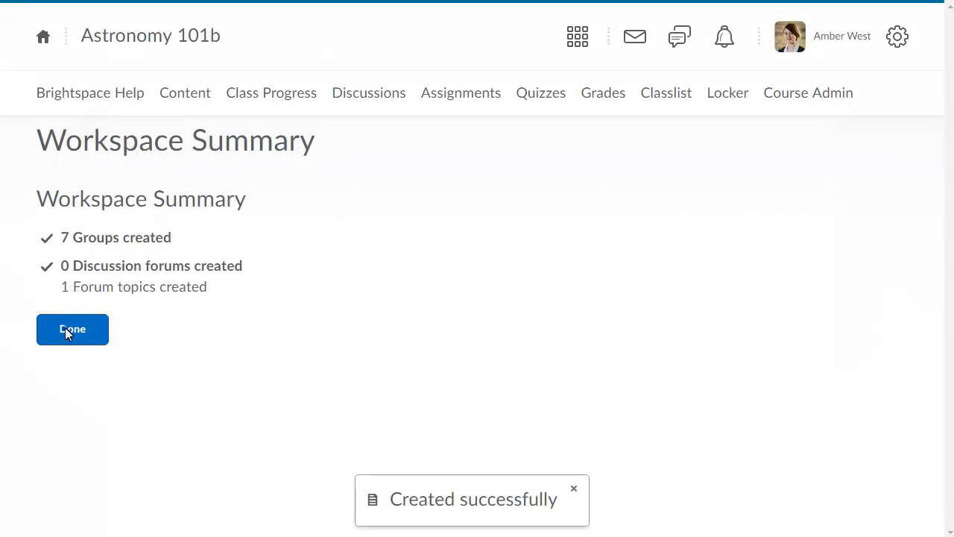
Finish and save the category, then open the Course journal topic's edit page from Discussions.
click(72, 329)
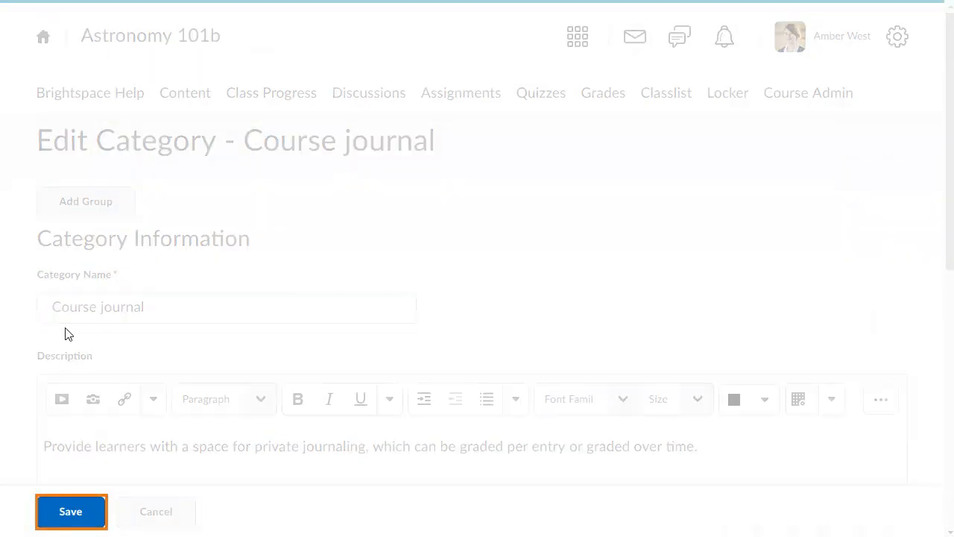
click(71, 511)
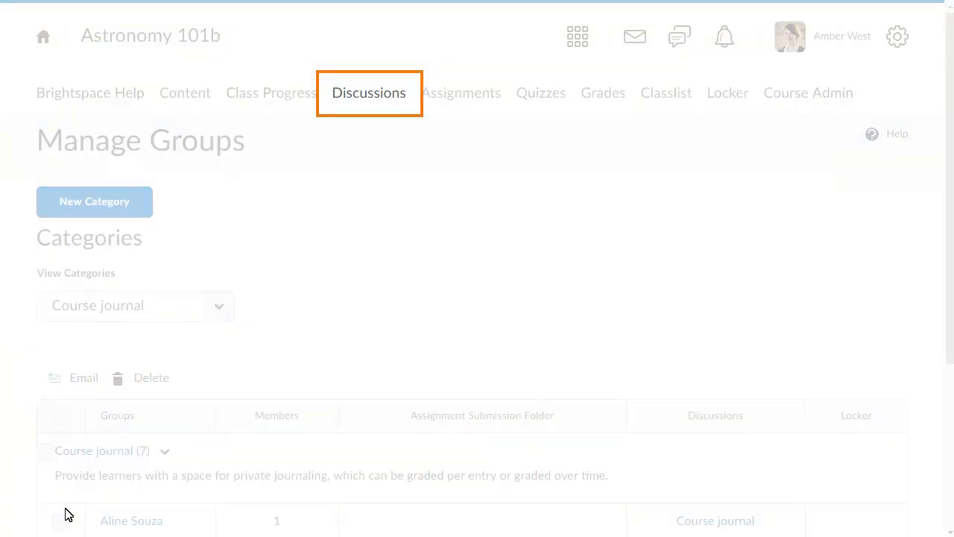
click(369, 92)
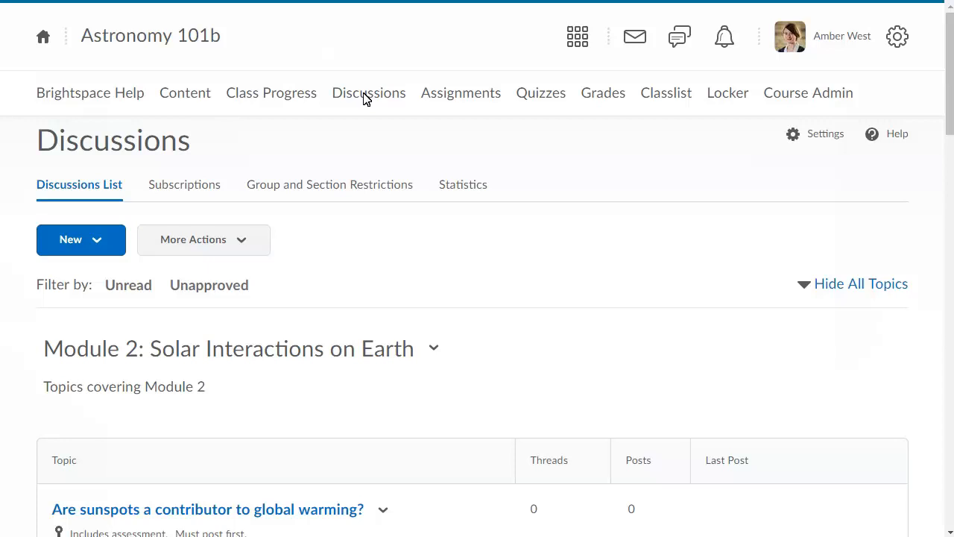
scroll(down, 3)
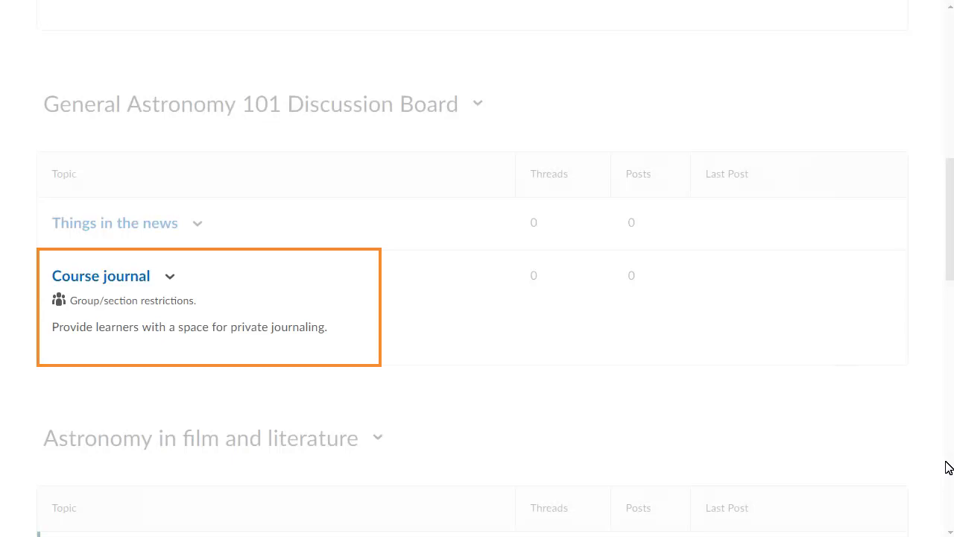
click(170, 276)
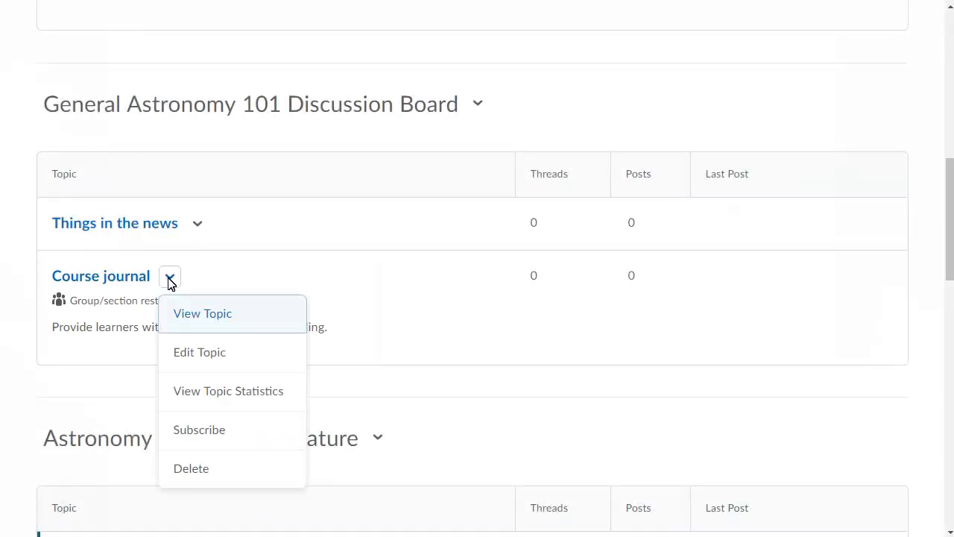
mouse_move(199, 352)
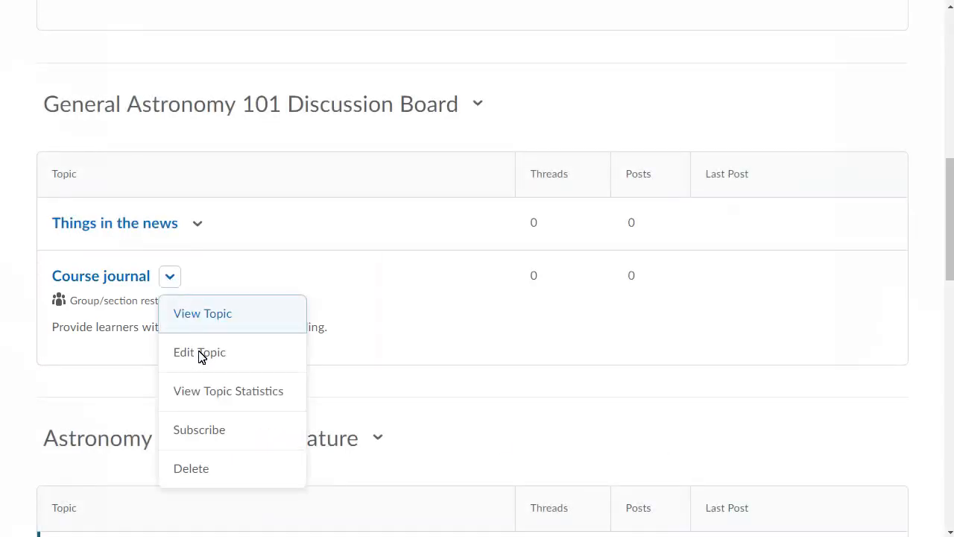
click(199, 352)
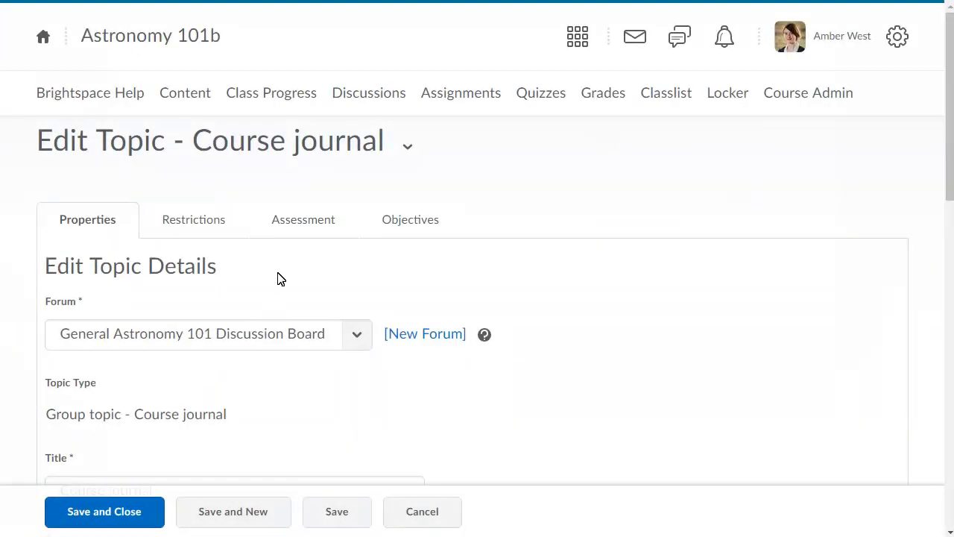
Link the topic to the Course journal grade item on the Assessment tab.
click(302, 219)
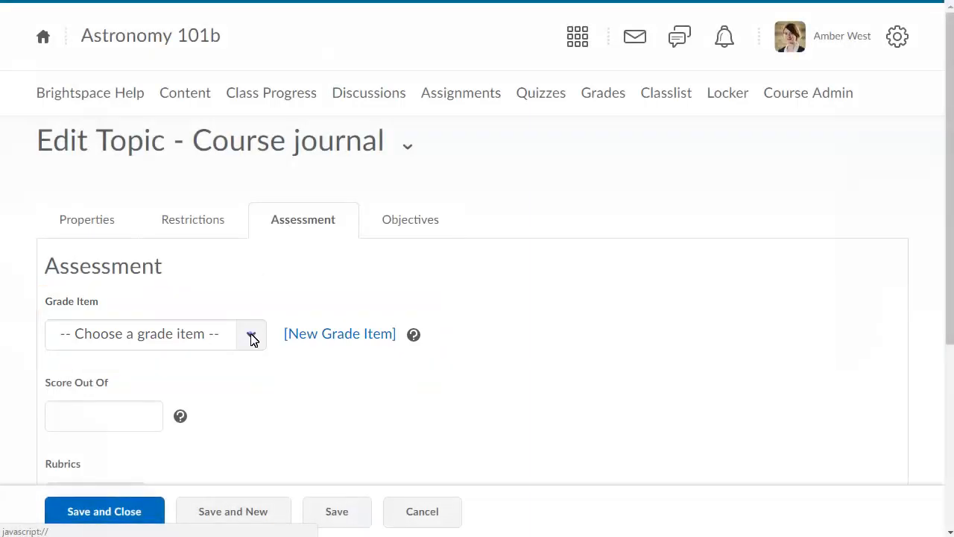
click(252, 334)
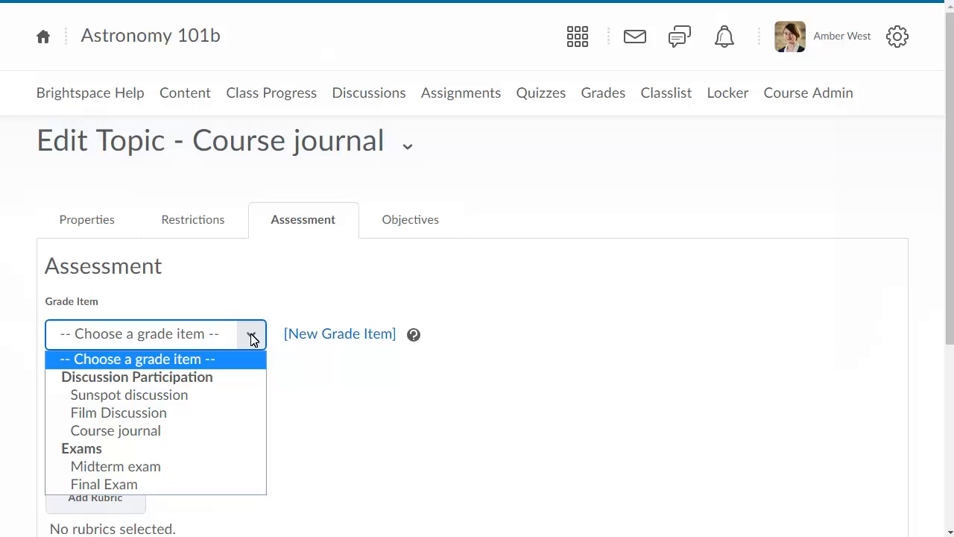
mouse_move(88, 434)
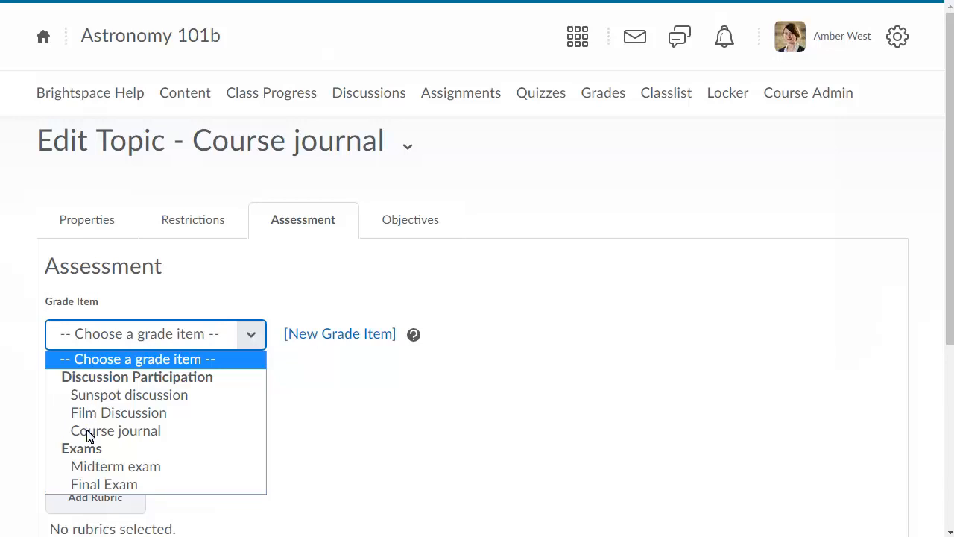
click(114, 430)
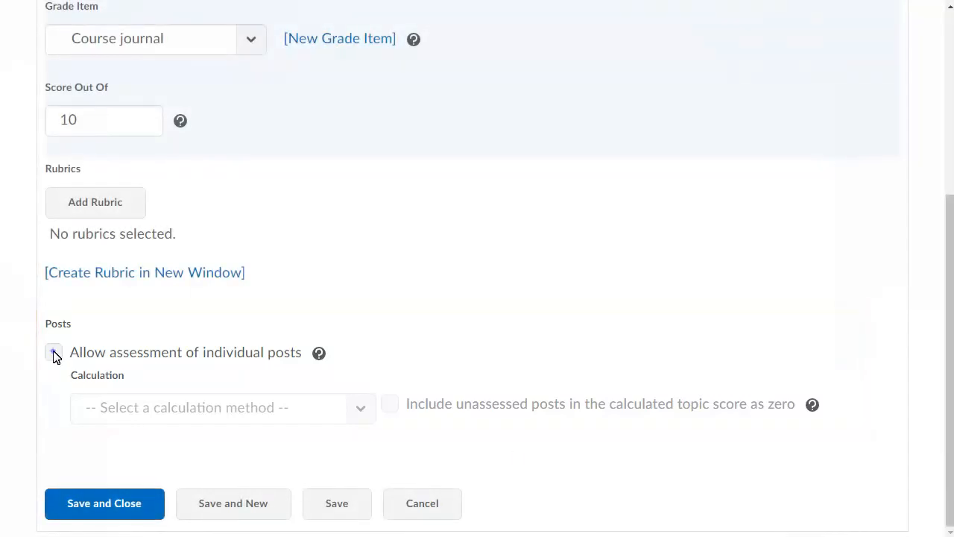
Allow individual post assessment using Average post score, and save the topic.
click(54, 352)
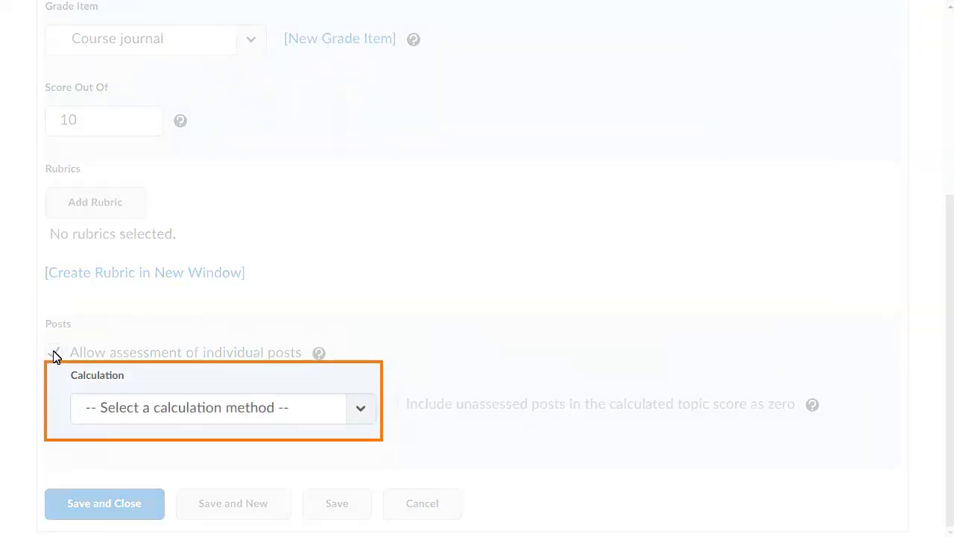
click(54, 352)
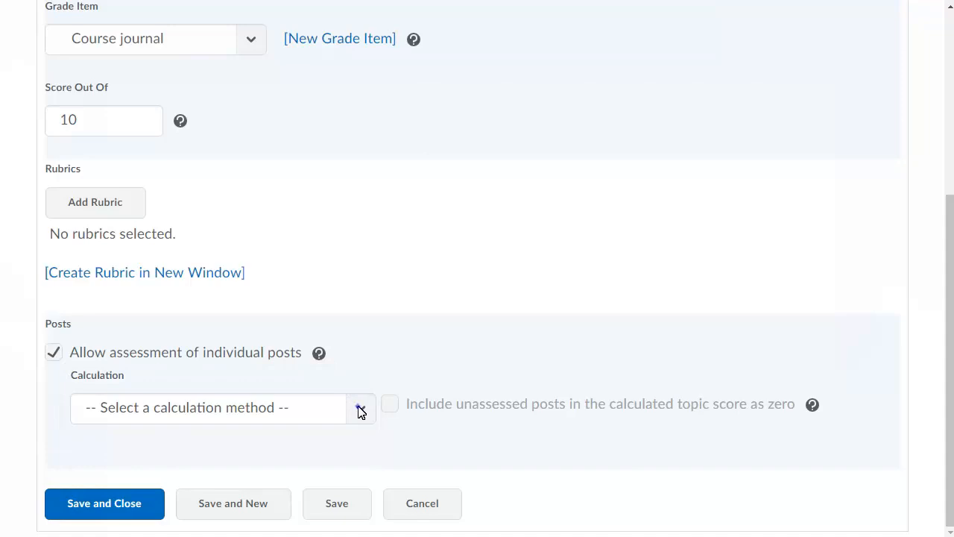
click(361, 407)
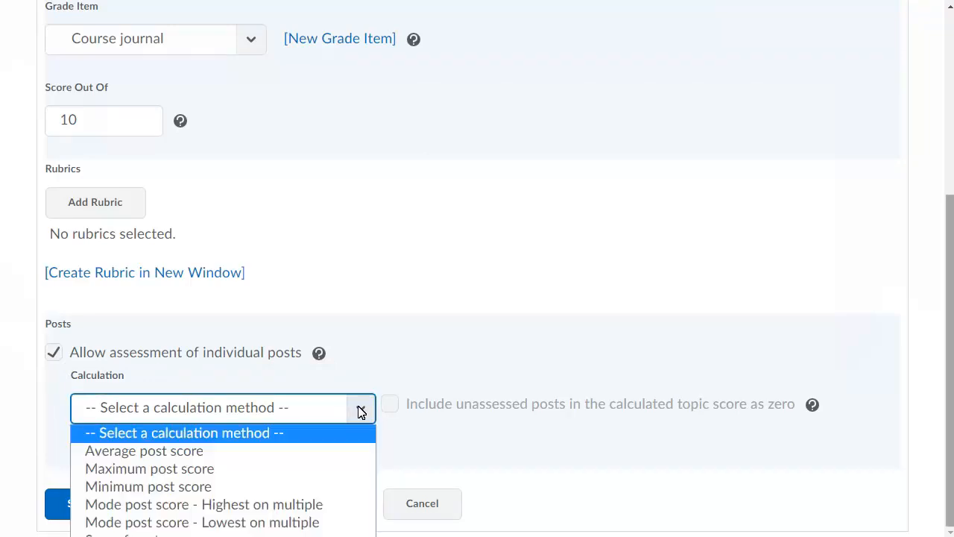
click(144, 450)
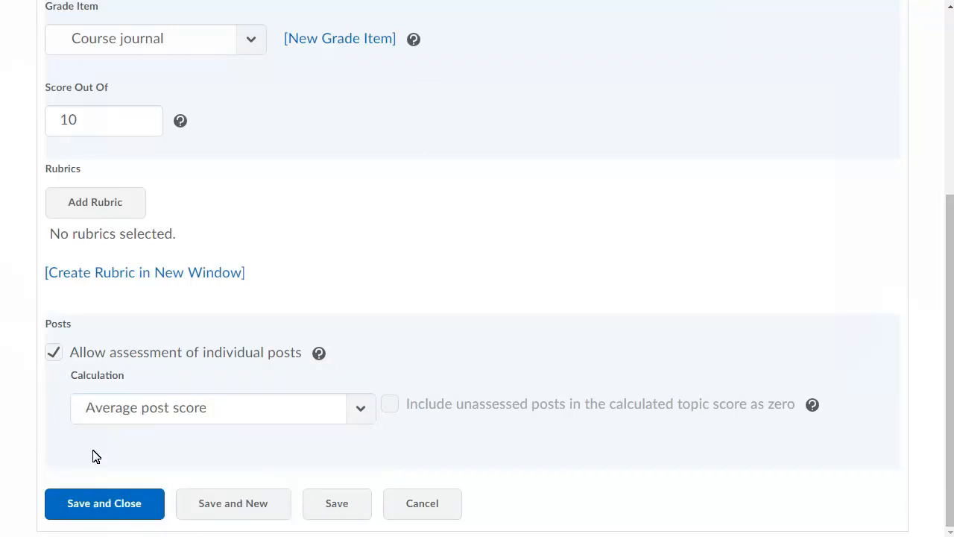
click(104, 503)
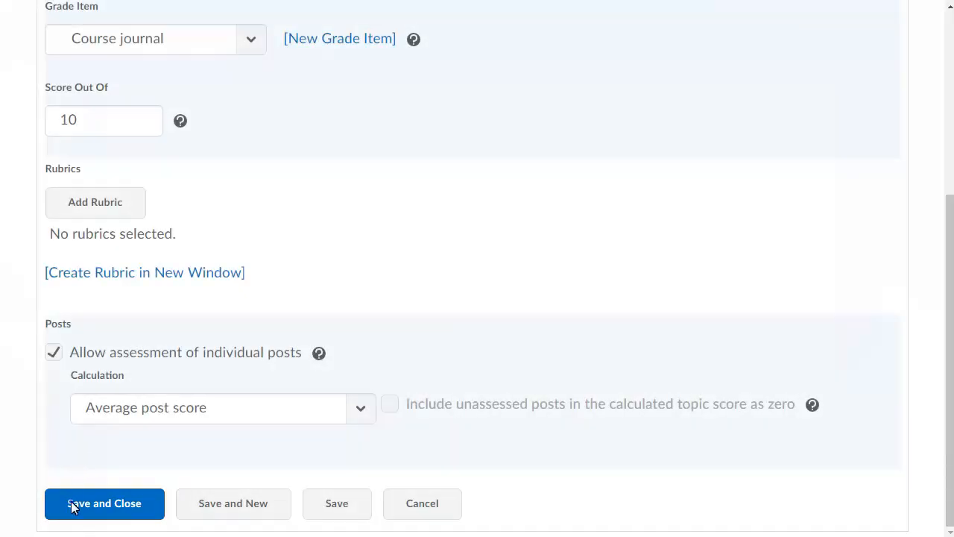
click(104, 503)
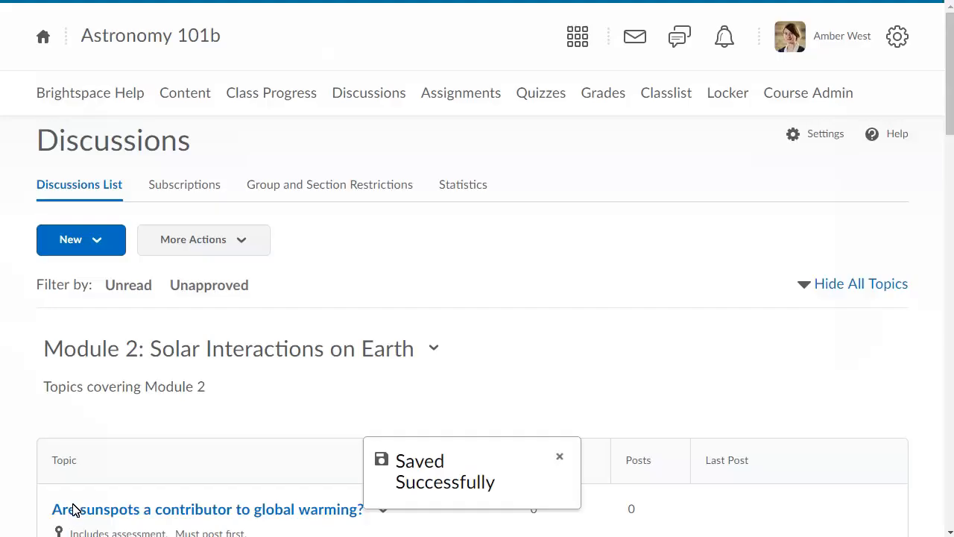